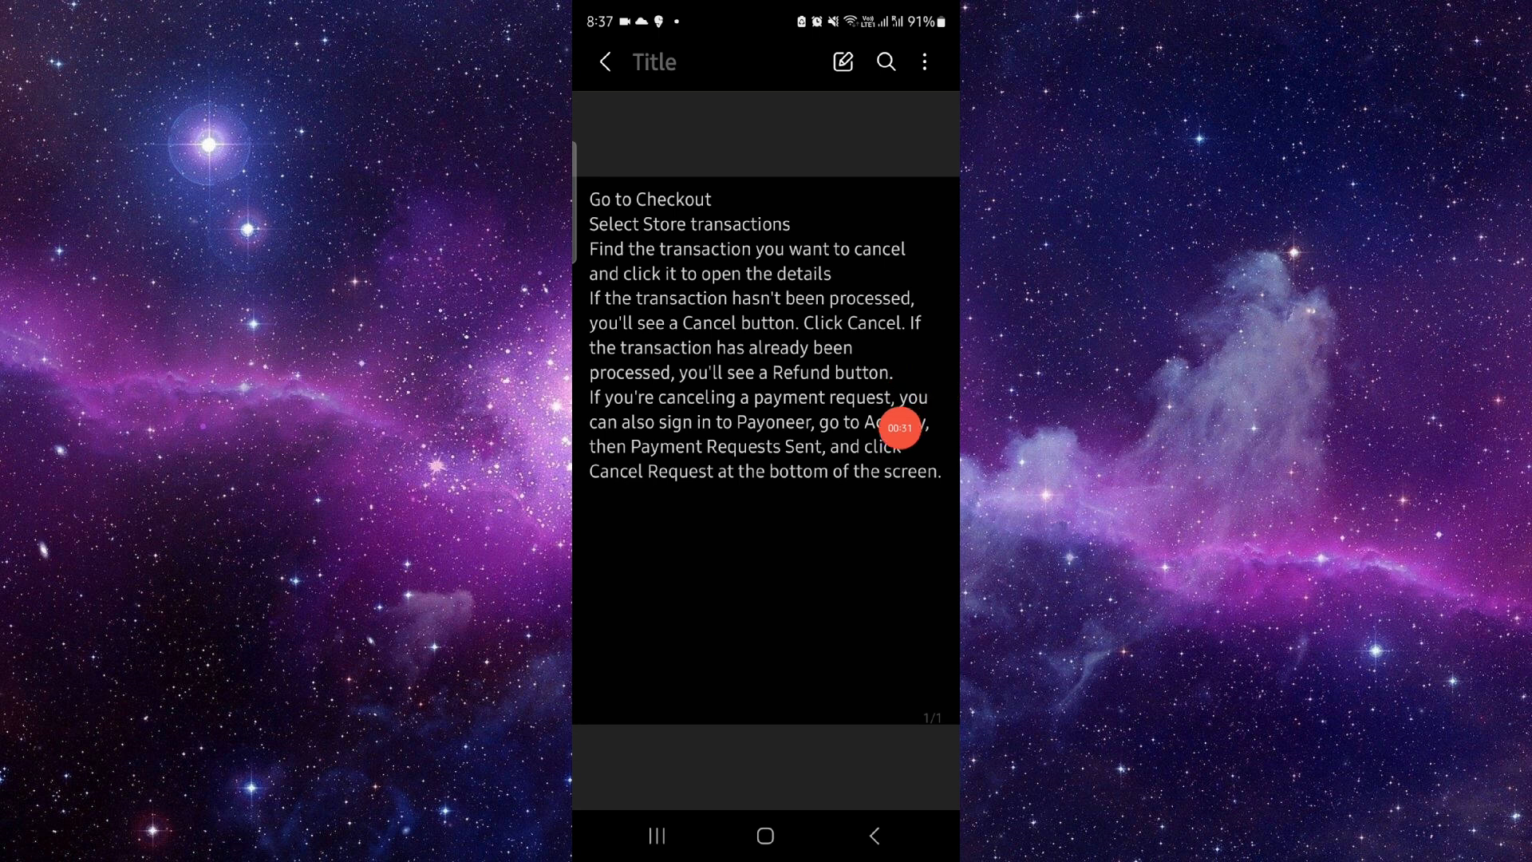
Return to the Android home screen from the Payoneer cancellation note.
left_click(765, 835)
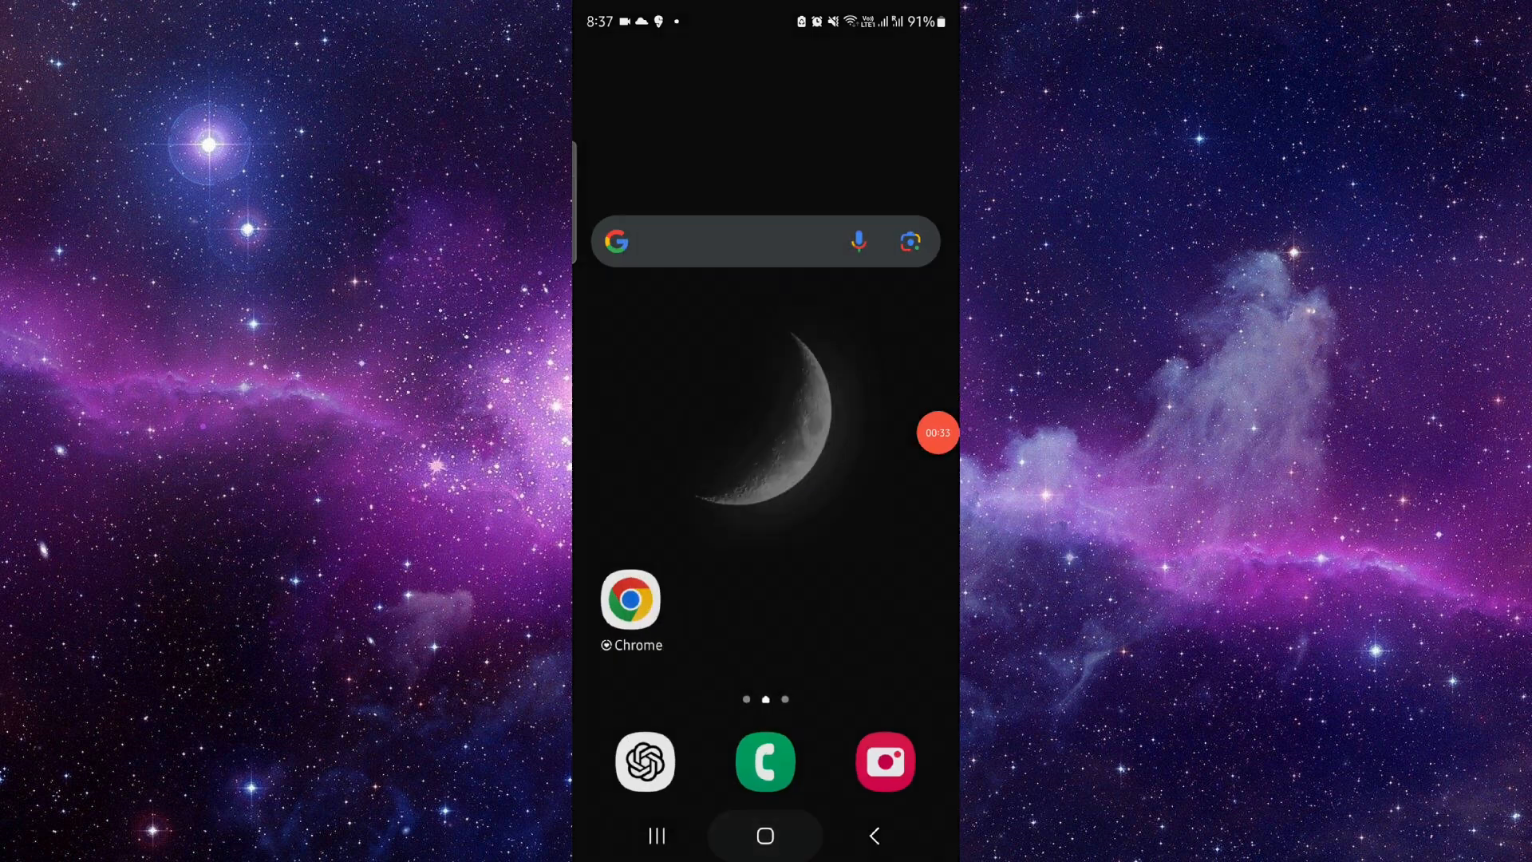